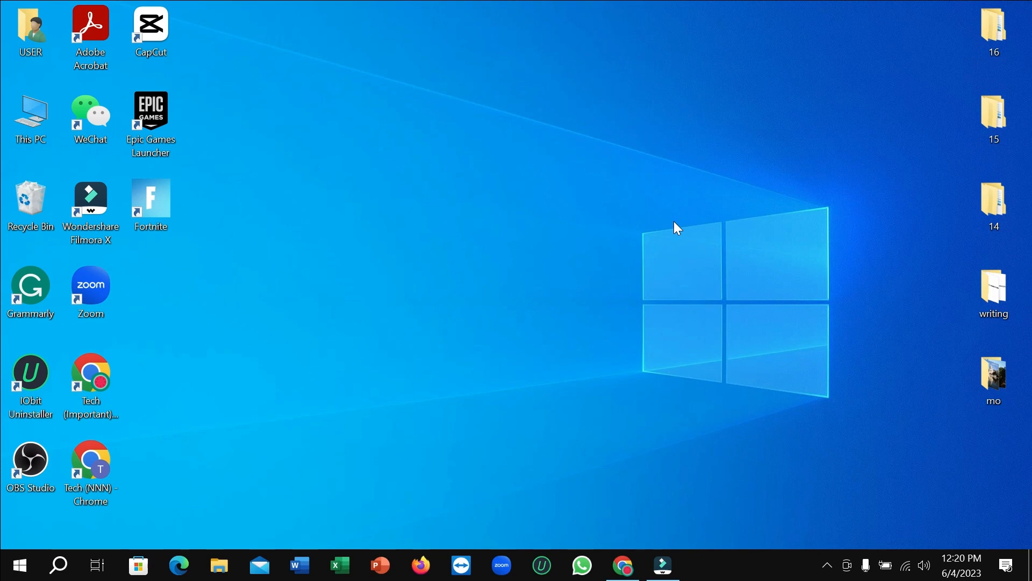
mouse_move(349, 416)
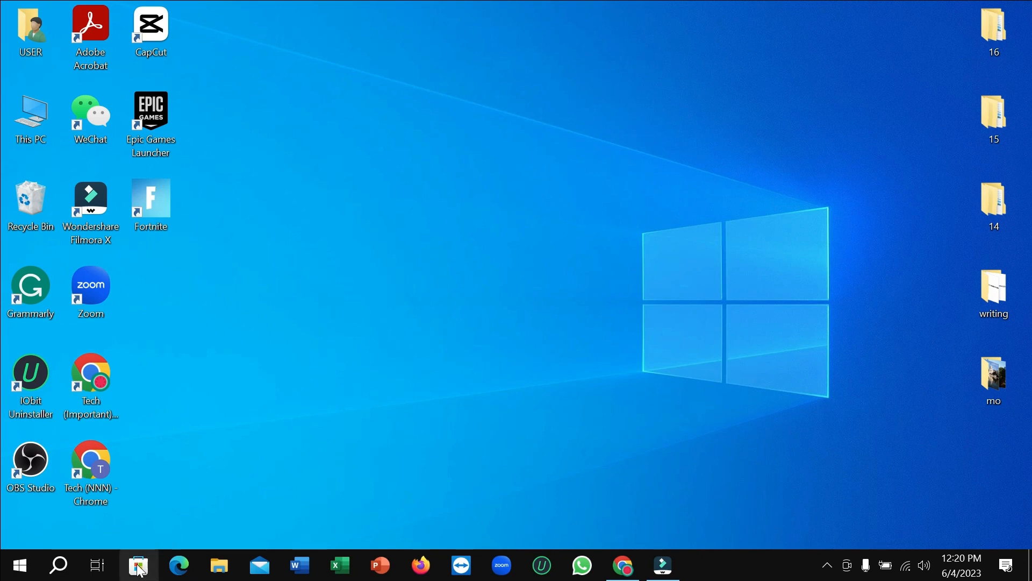
- Launch Microsoft Store from the taskbar and let its splash screen load
left_click(137, 565)
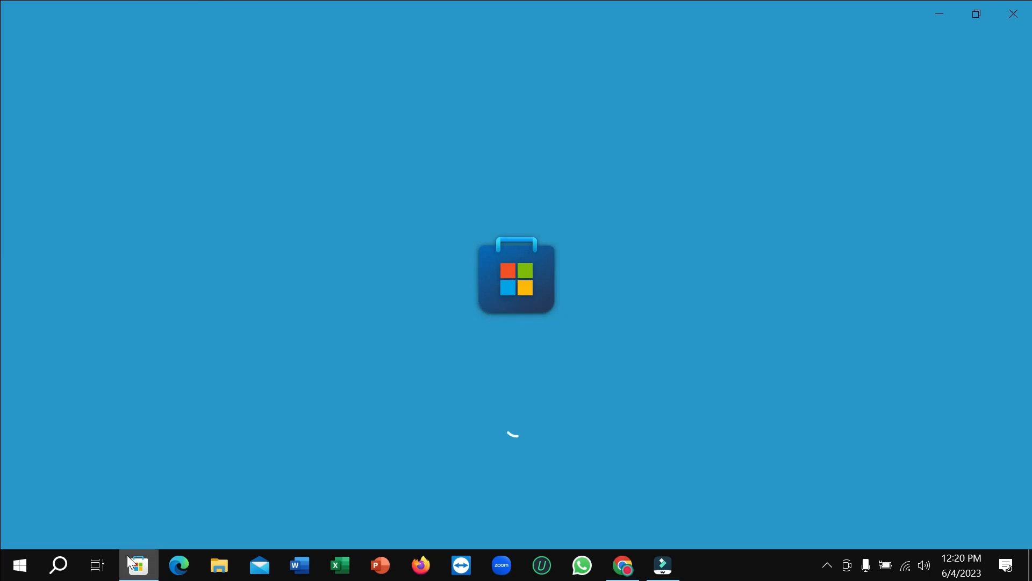
mouse_move(108, 561)
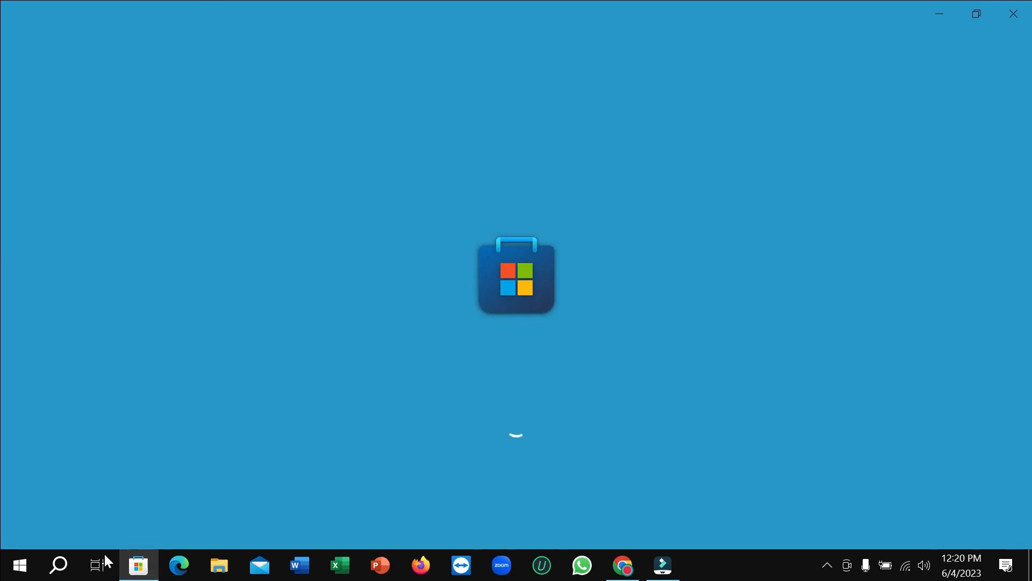
mouse_move(132, 443)
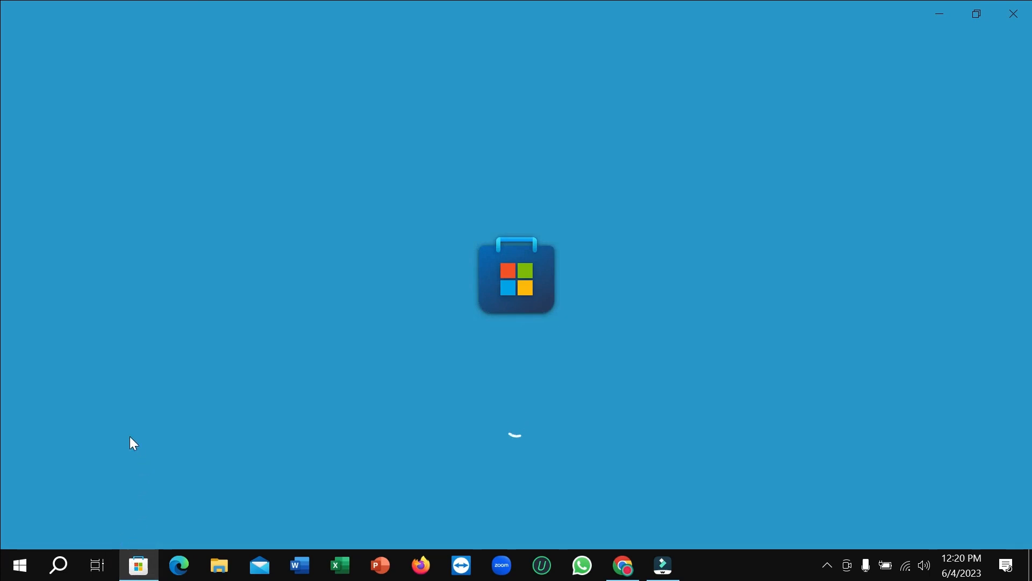
mouse_move(236, 393)
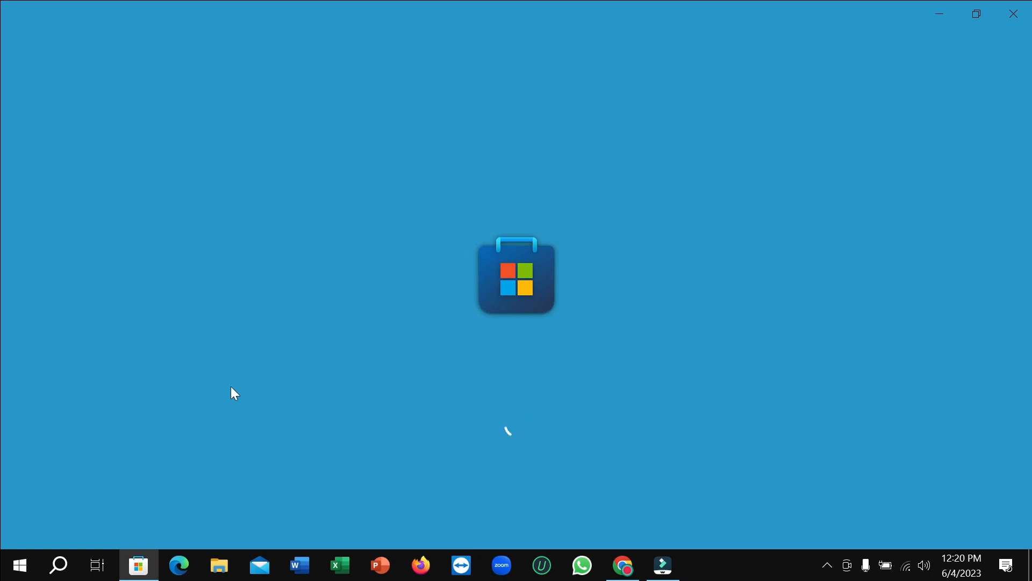
mouse_move(251, 378)
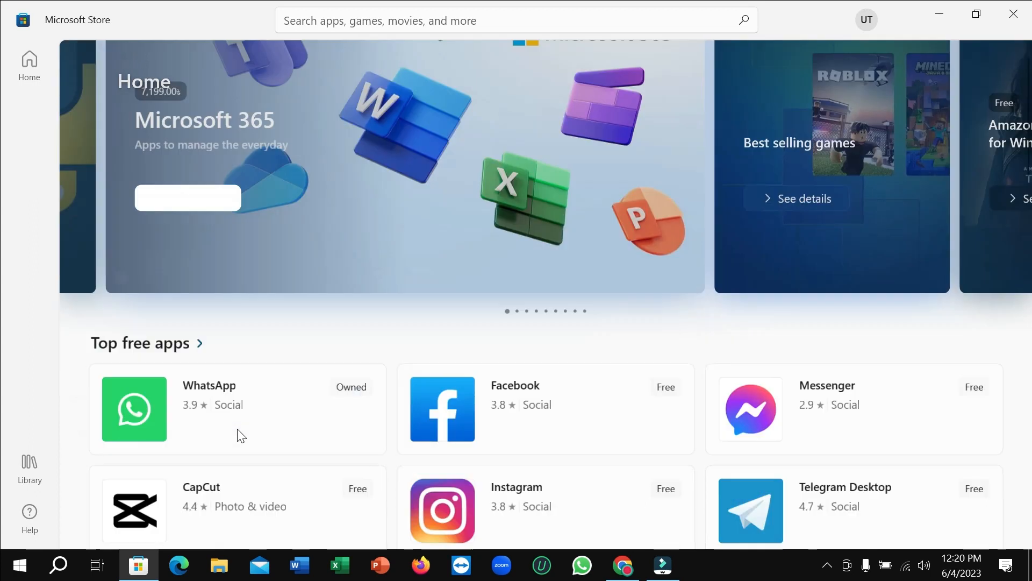
- Search the Store for "hill" and open the Hill Climb Racing suggestion
scroll("down", 3)
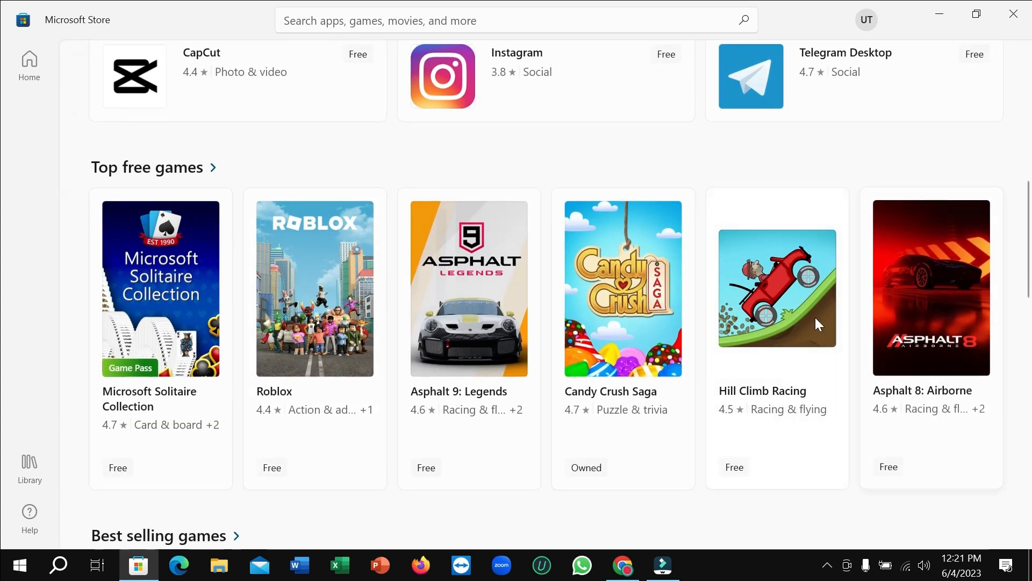
mouse_move(777, 288)
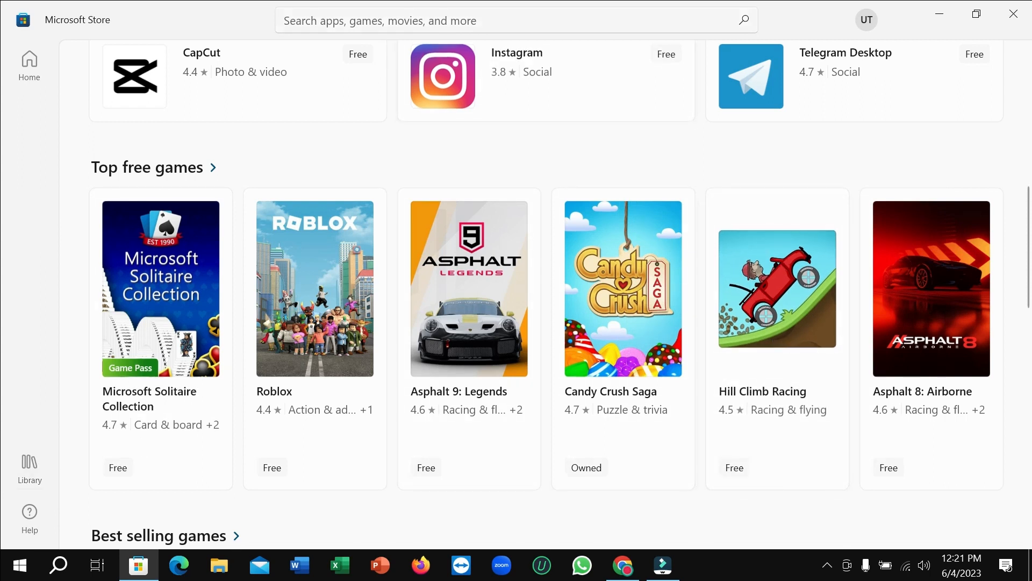
type("h")
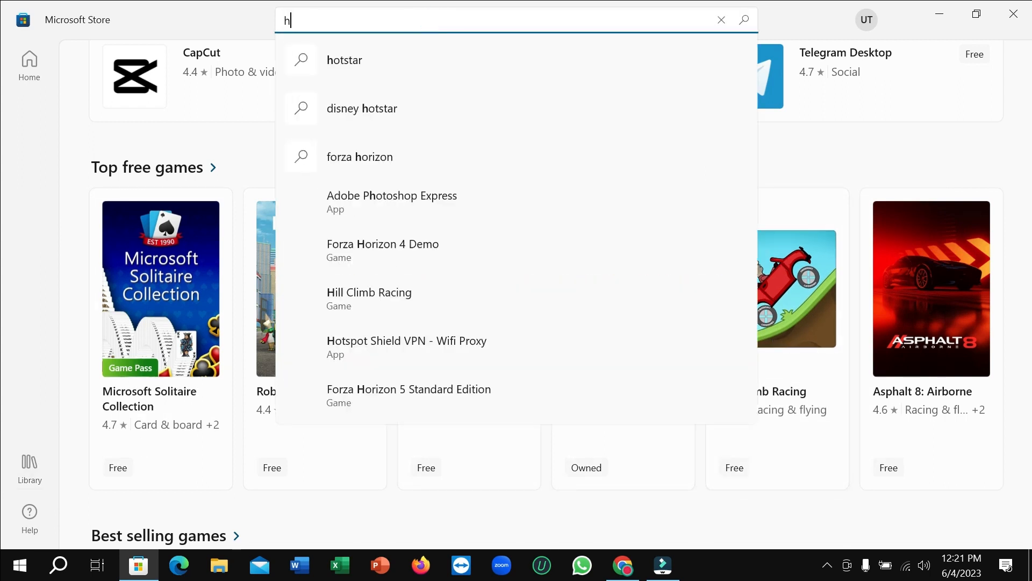
type("ill")
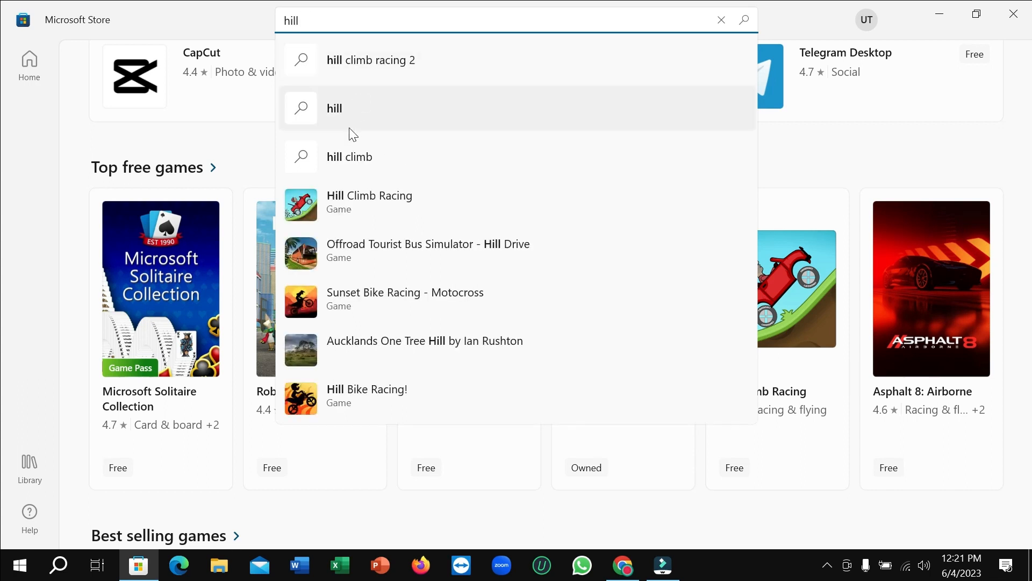
left_click(370, 202)
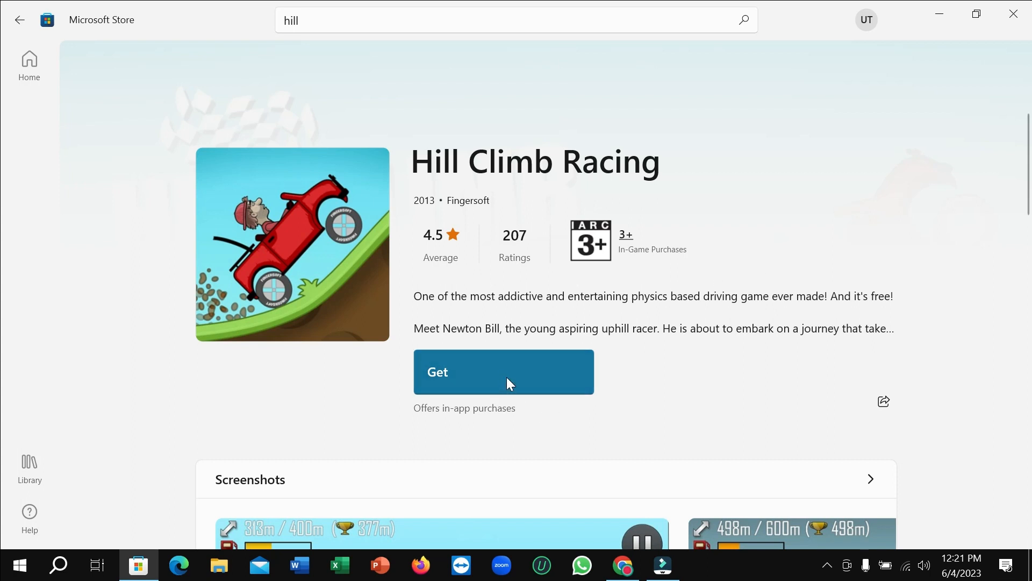
mouse_move(680, 339)
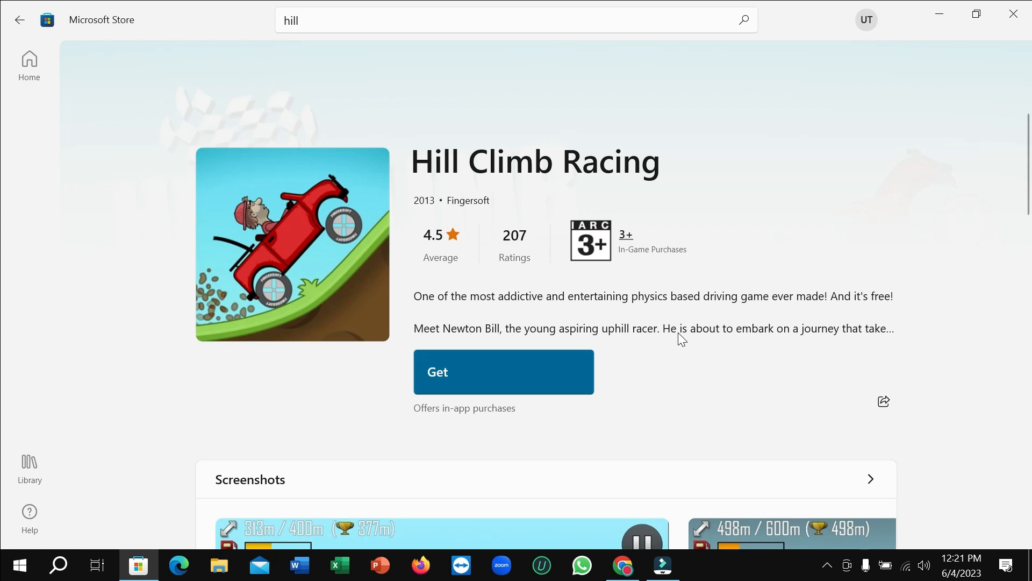
mouse_move(453, 393)
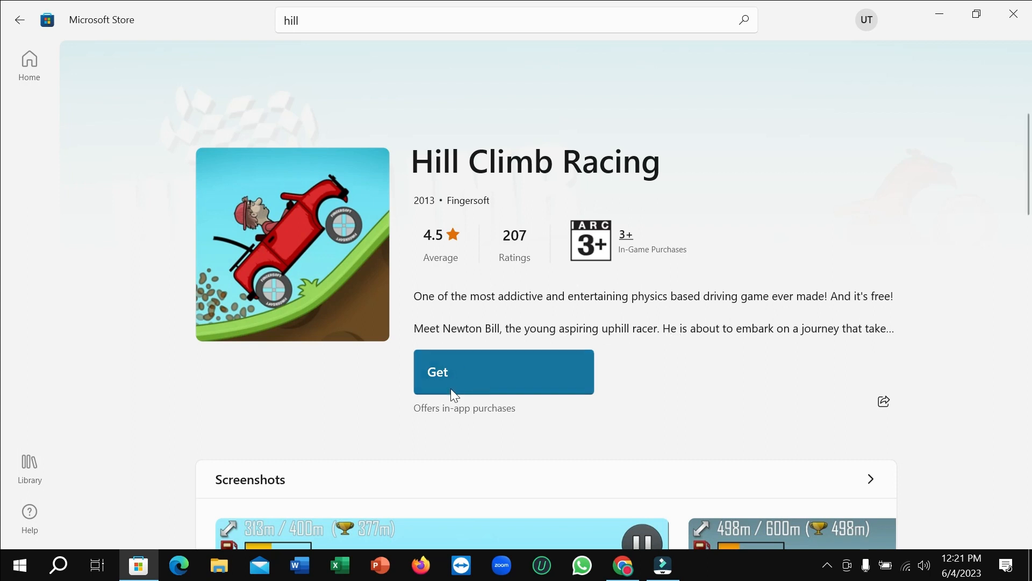
mouse_move(663, 362)
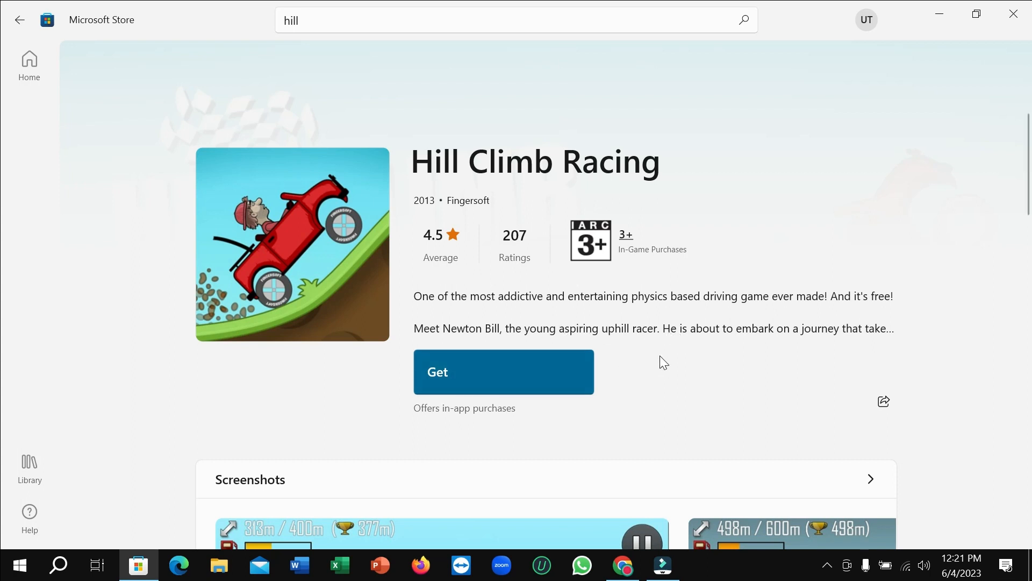
mouse_move(672, 352)
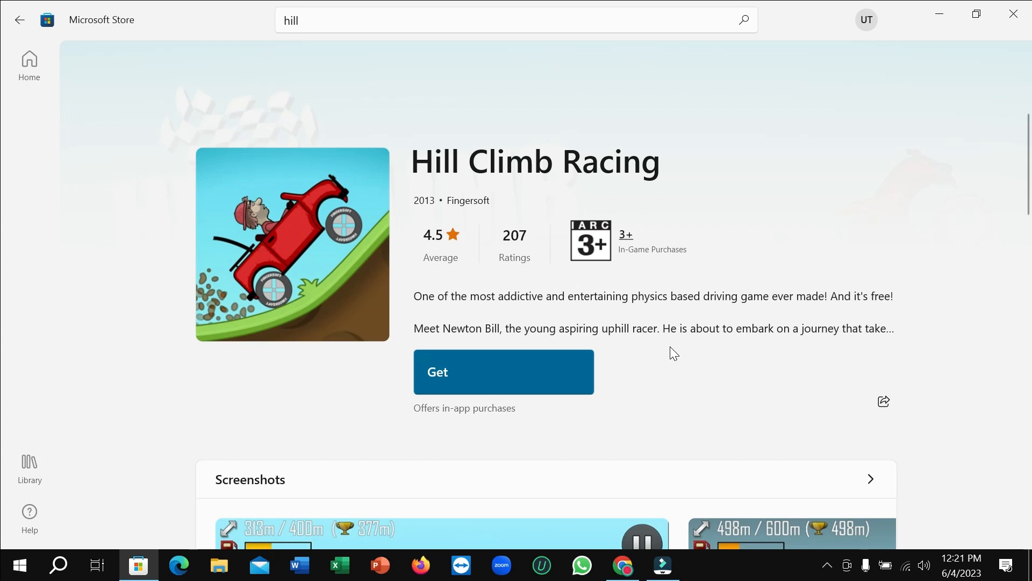